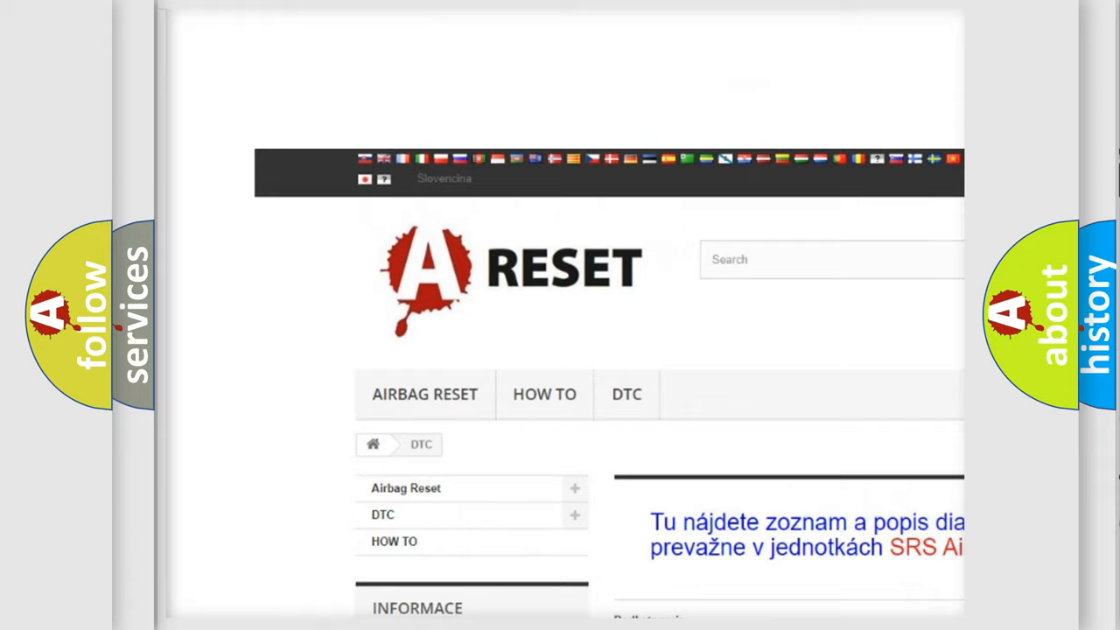
Step: Select the Nissan DTC logo from the brand categories to show its diagnostic code list
{"action": "scroll", "scroll_direction": "down", "scroll_amount": 3}
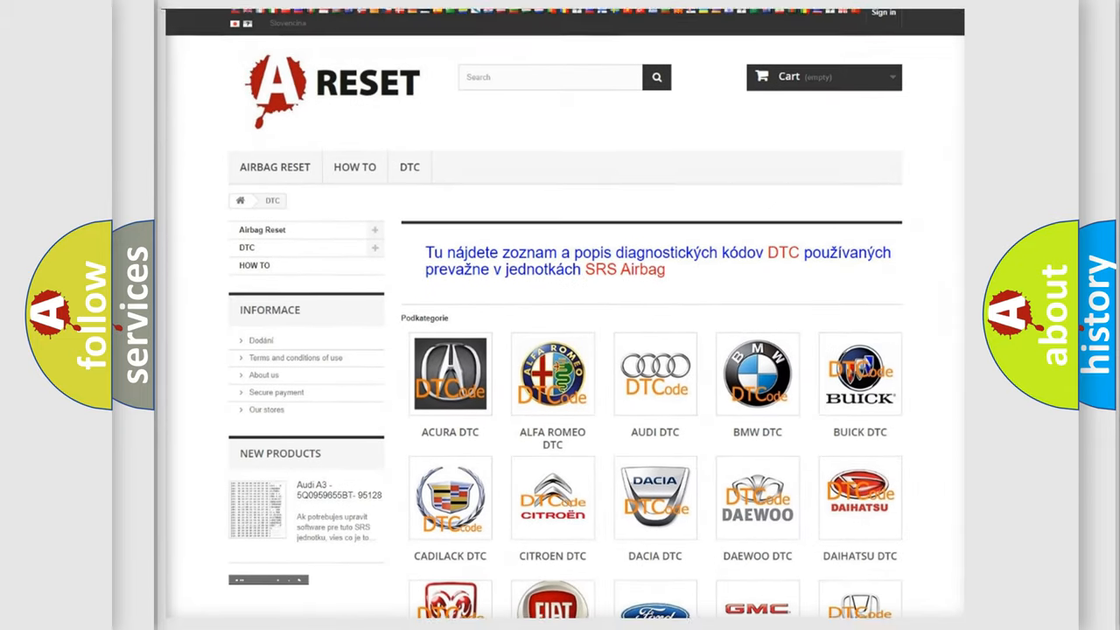
{"action": "scroll", "scroll_direction": "down", "scroll_amount": 3}
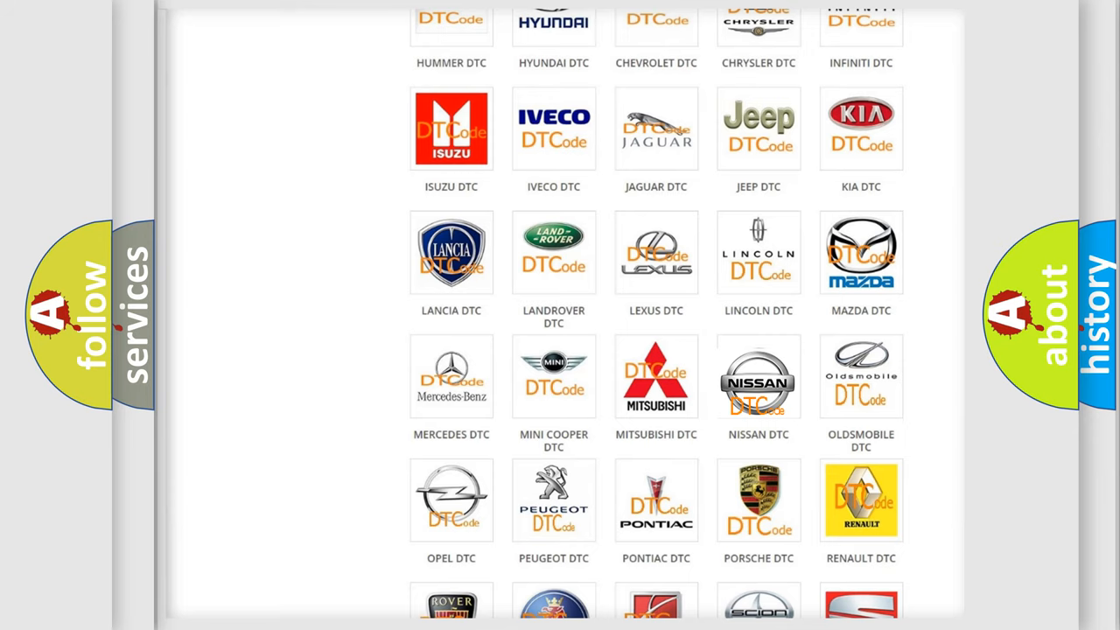
{"action": "left_click", "coordinate": [758, 375]}
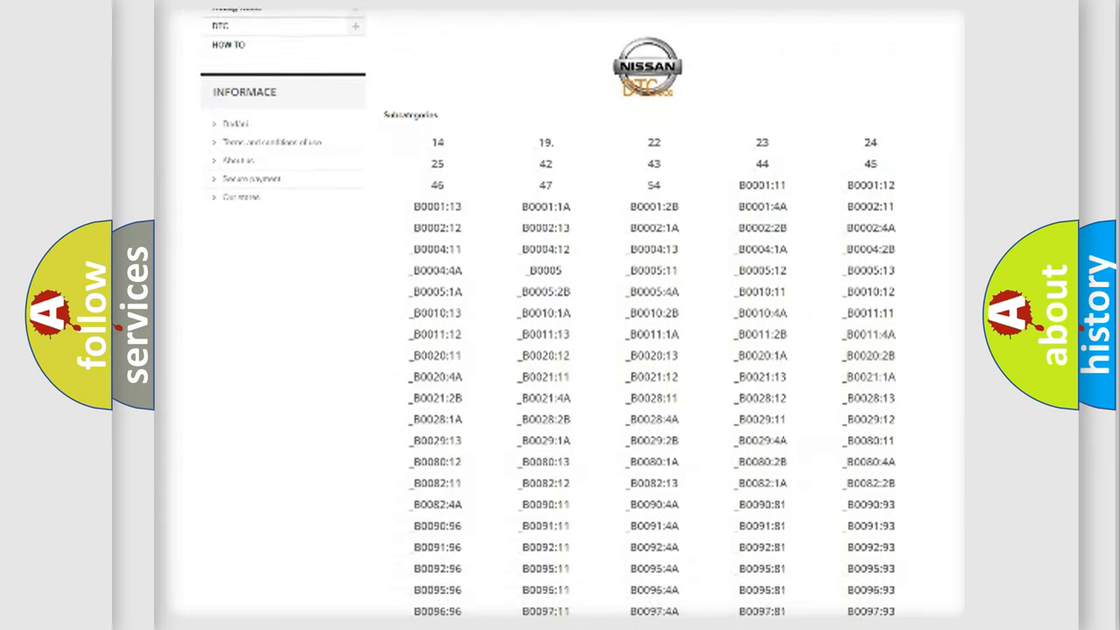
{"action": "scroll", "scroll_direction": "down", "scroll_amount": 3}
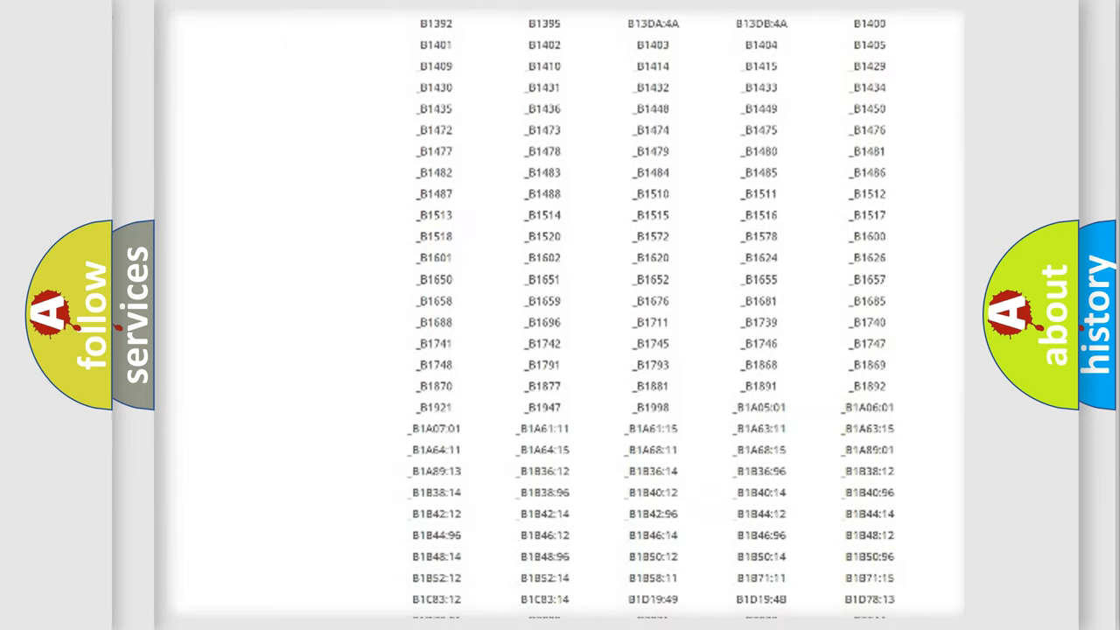